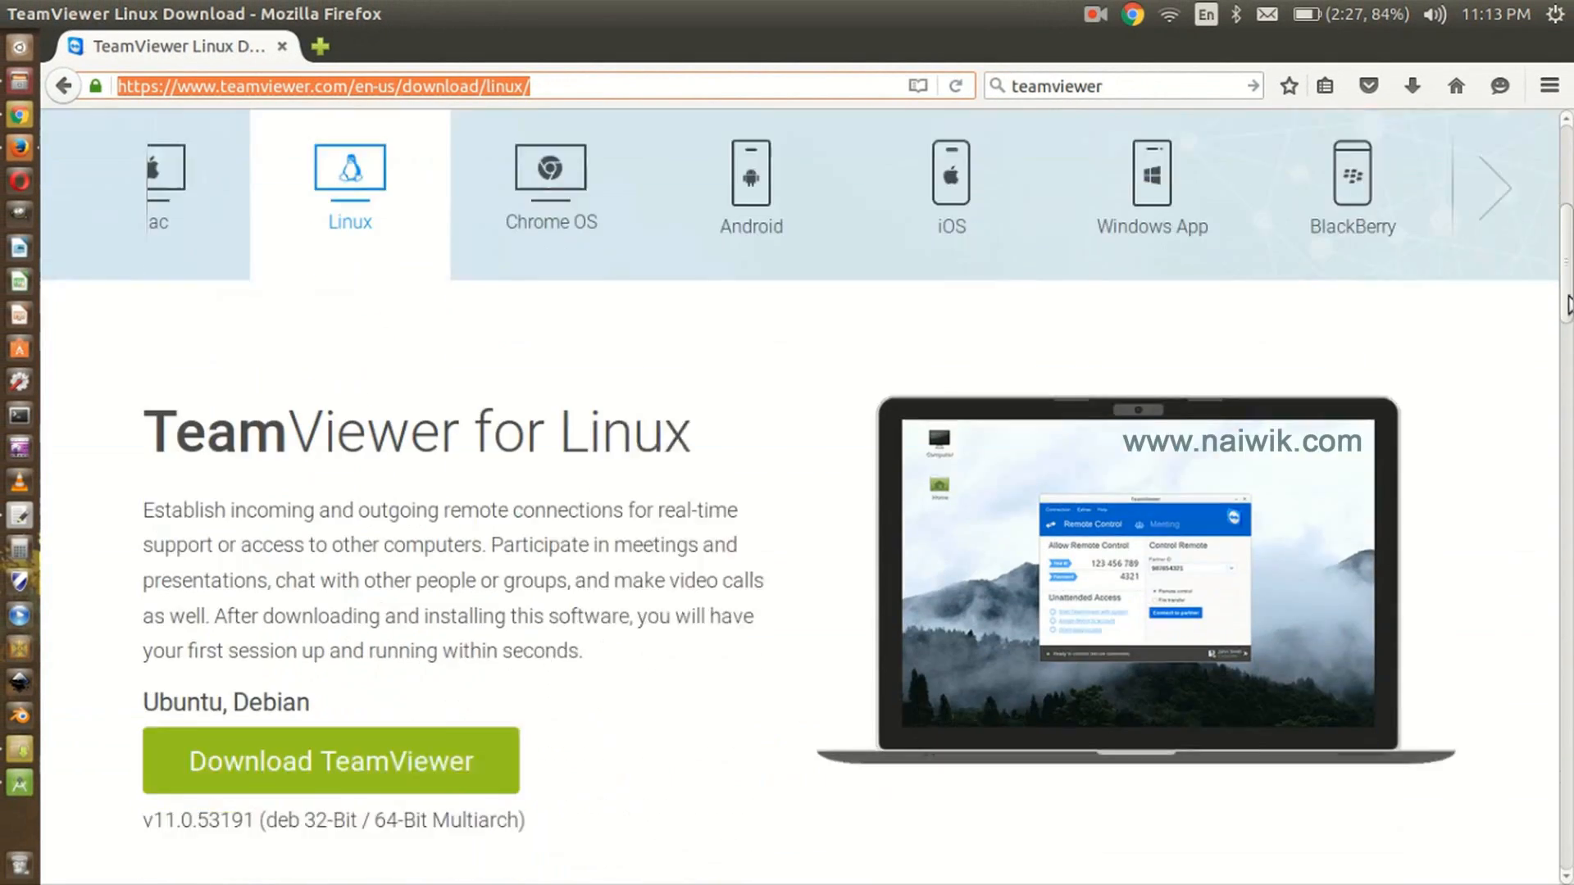
- Scroll the TeamViewer Linux page down to the Ubuntu, Debian download button
scroll(down, 3)
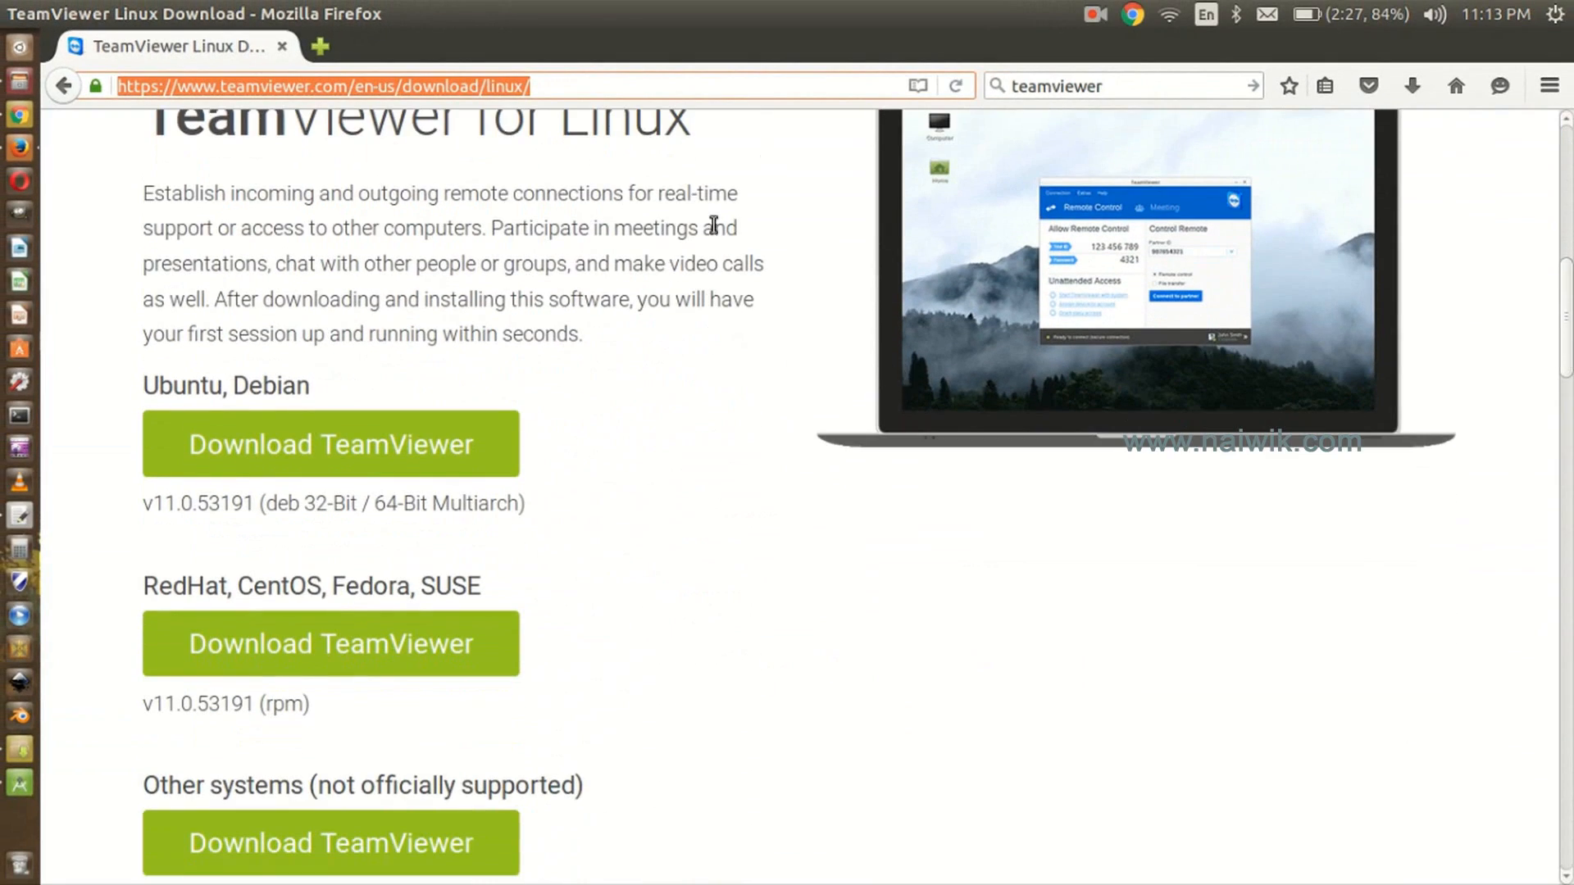
mouse_move(432, 348)
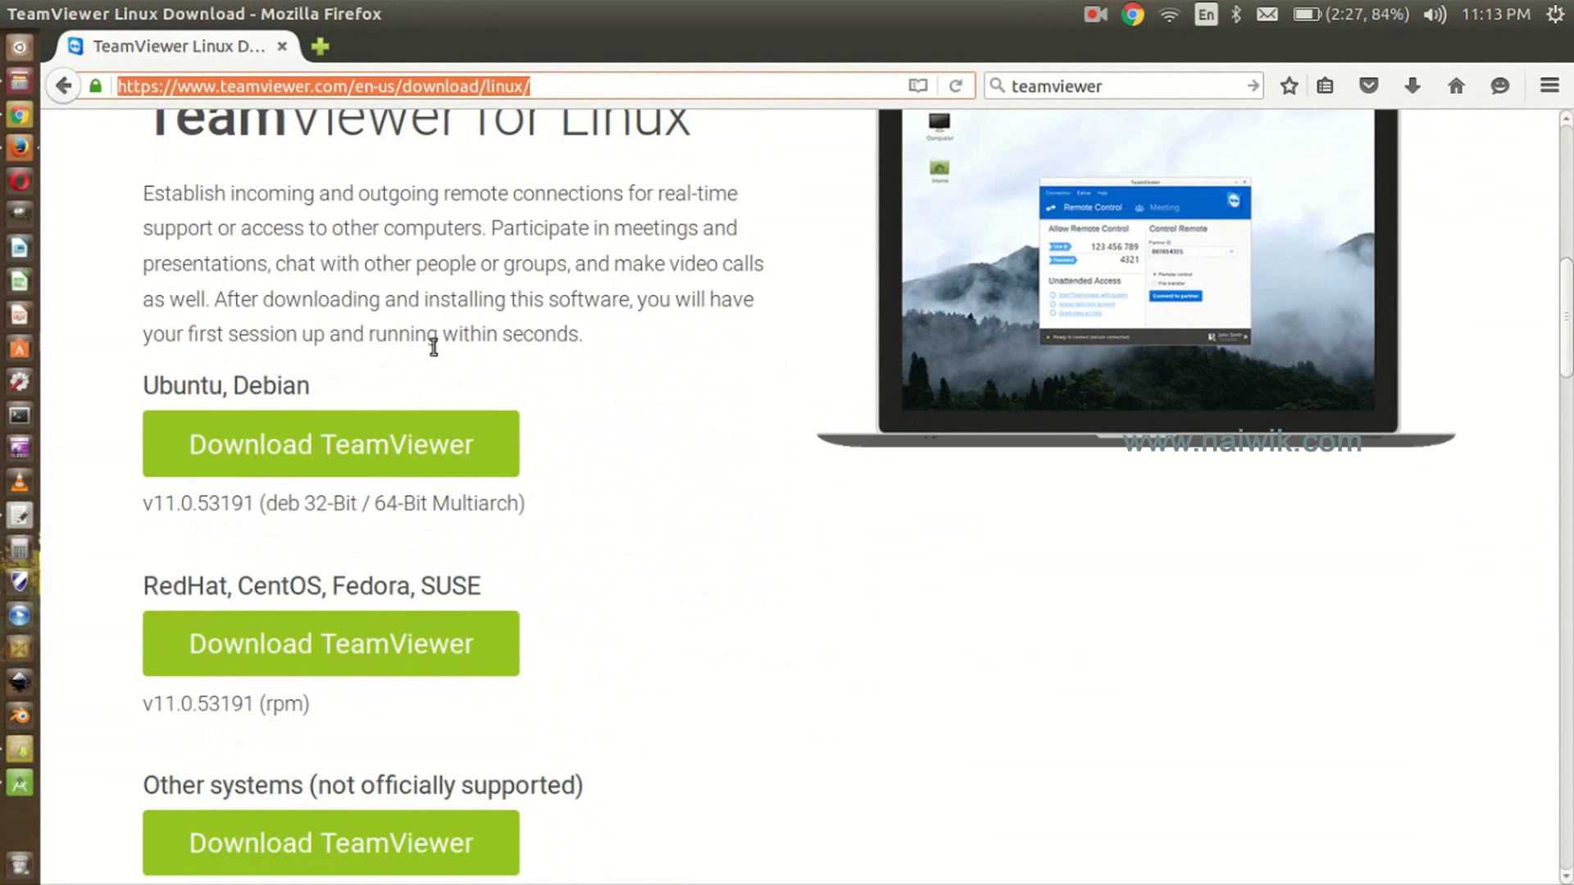
mouse_move(406, 626)
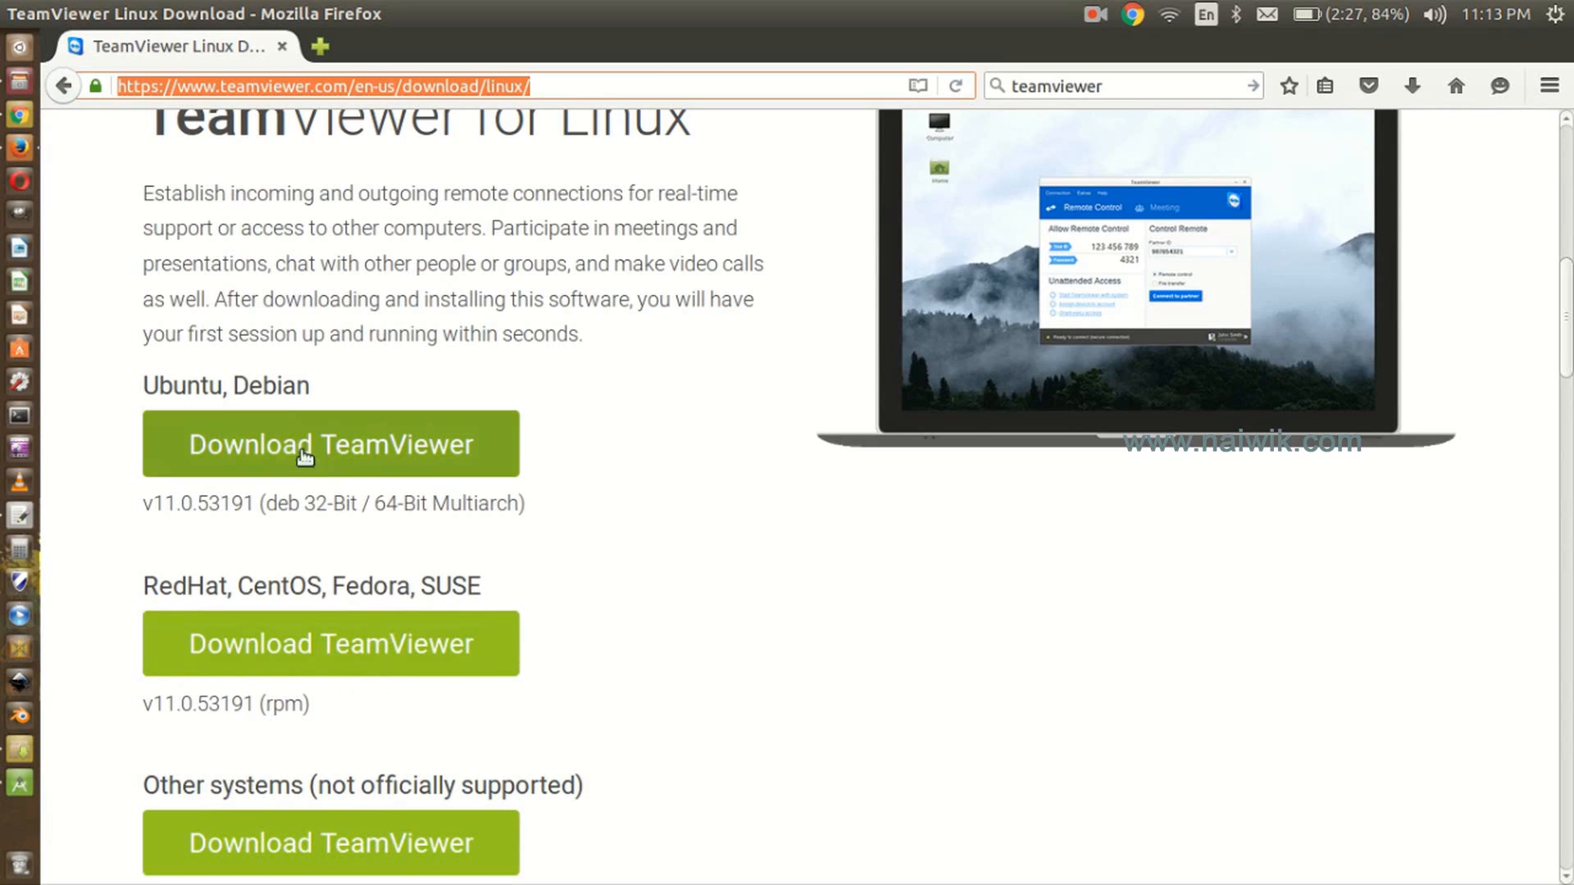
mouse_move(319, 449)
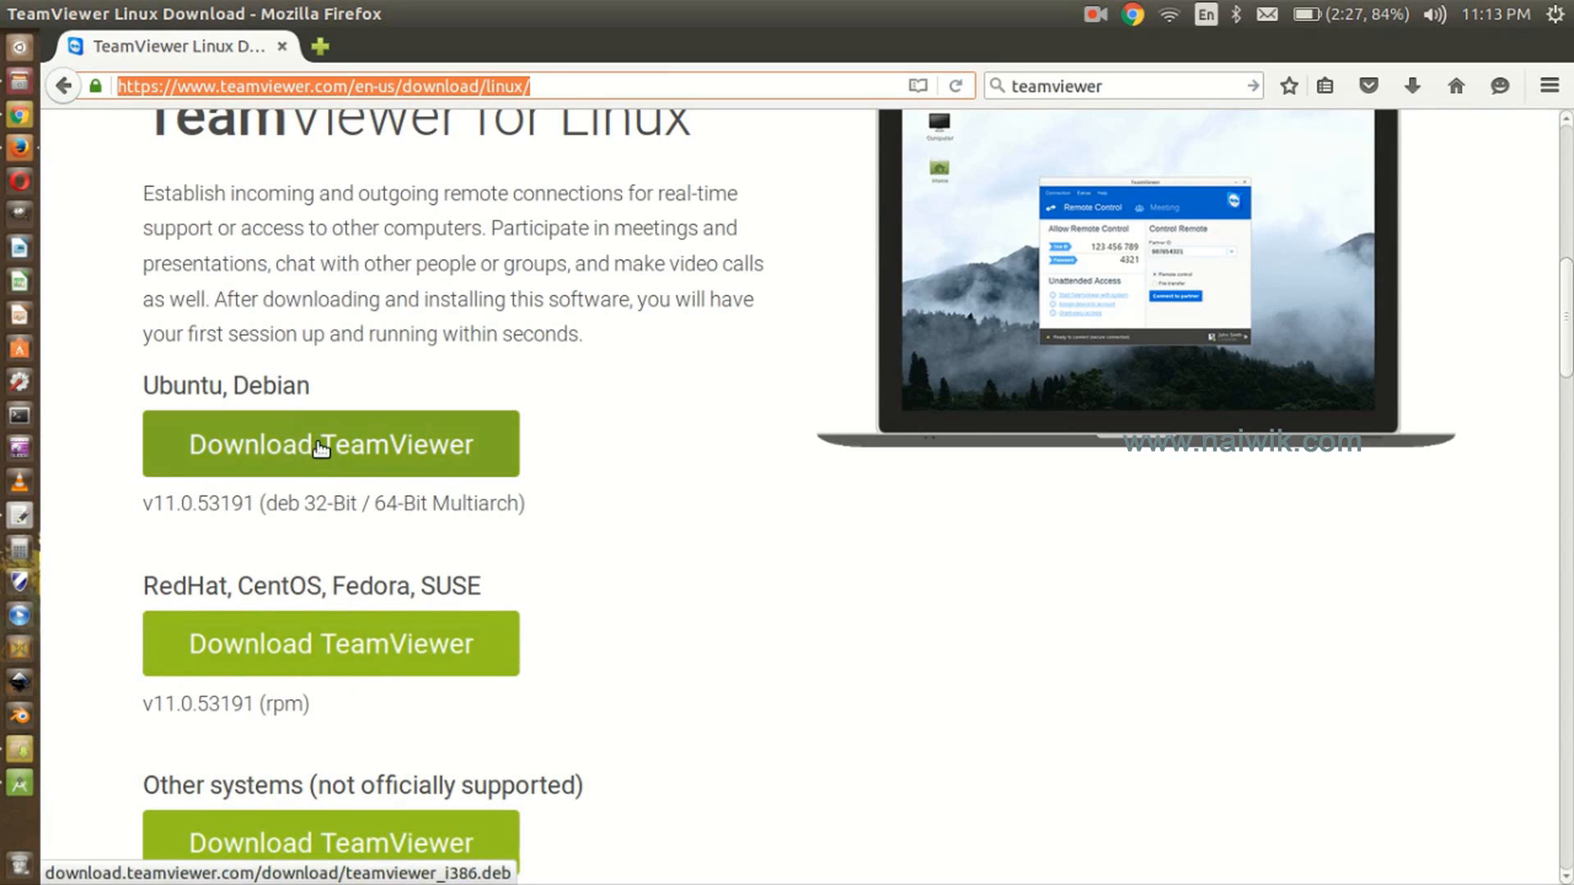
- Download and save the Ubuntu/Debian package teamviewer_11.0.53191_i386.deb
click(330, 443)
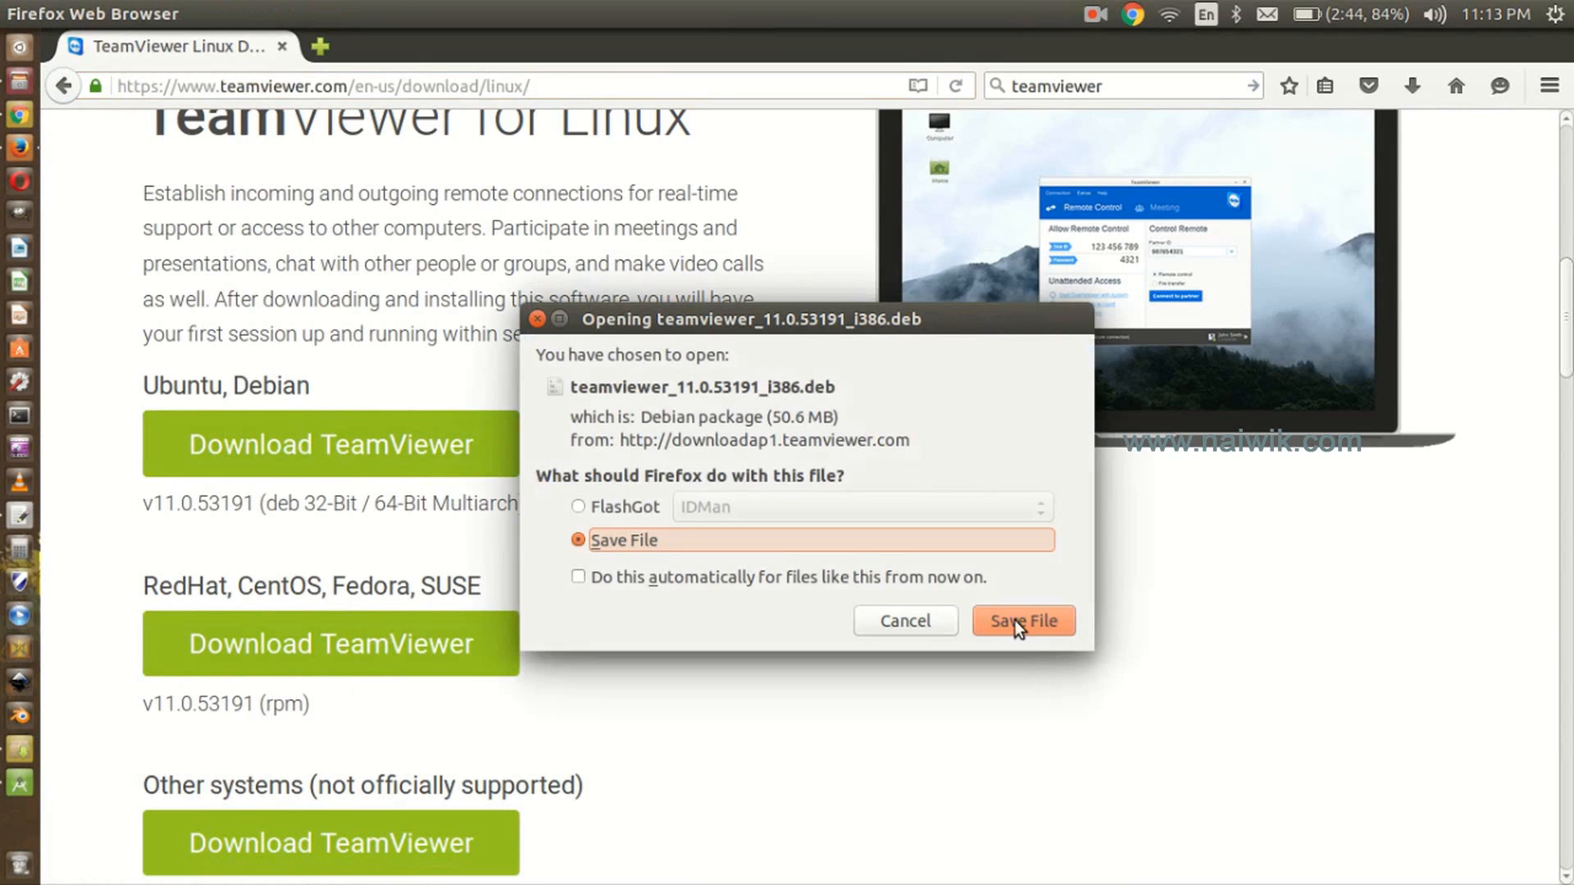
click(1023, 621)
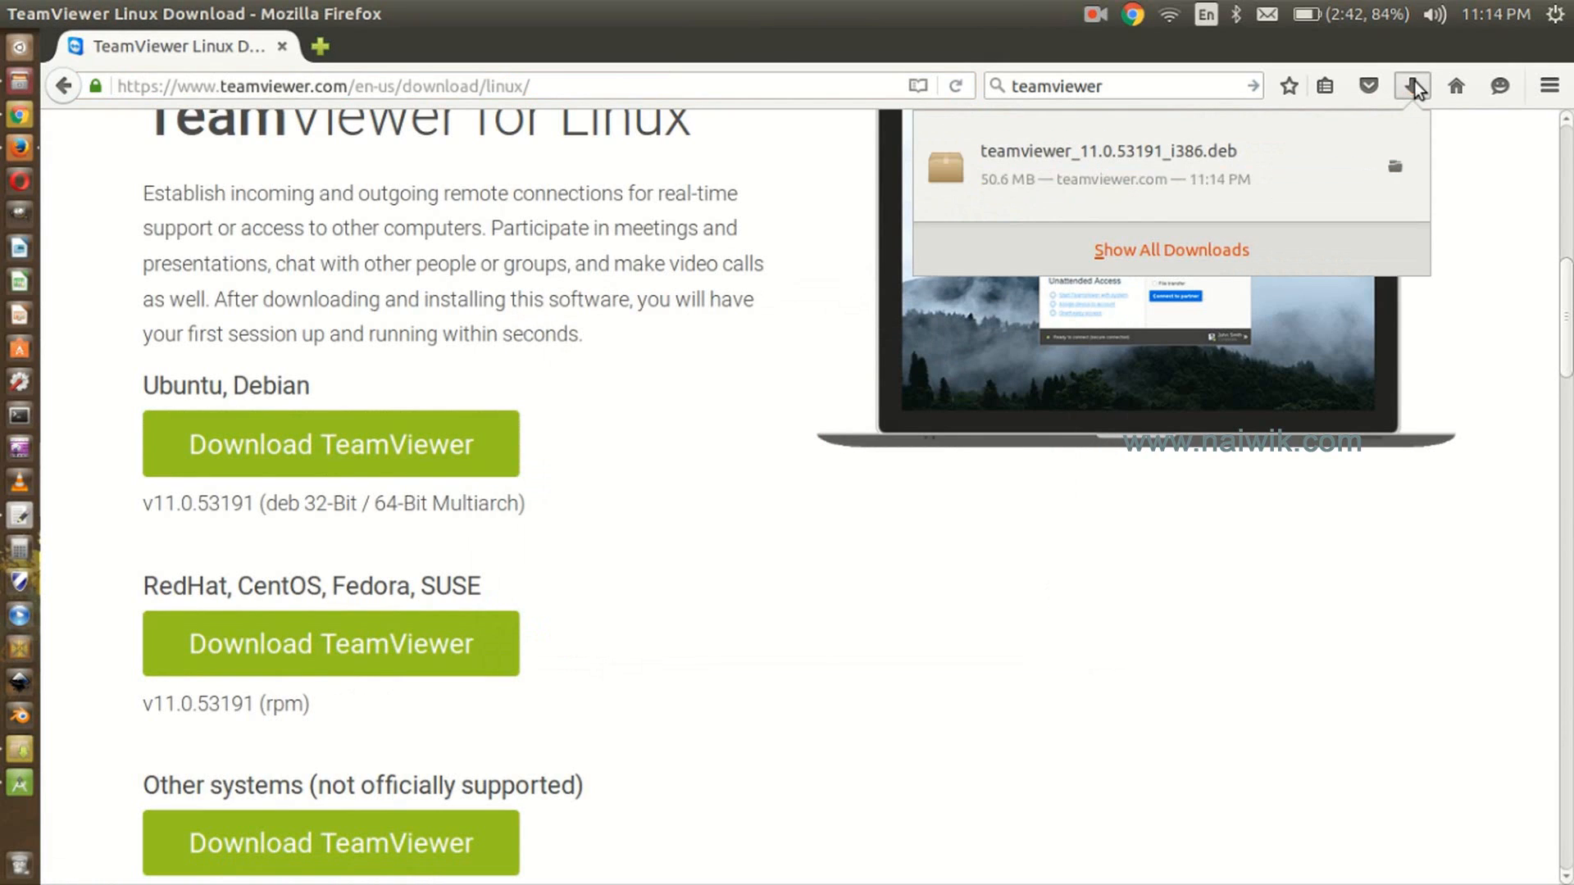
mouse_move(1244, 162)
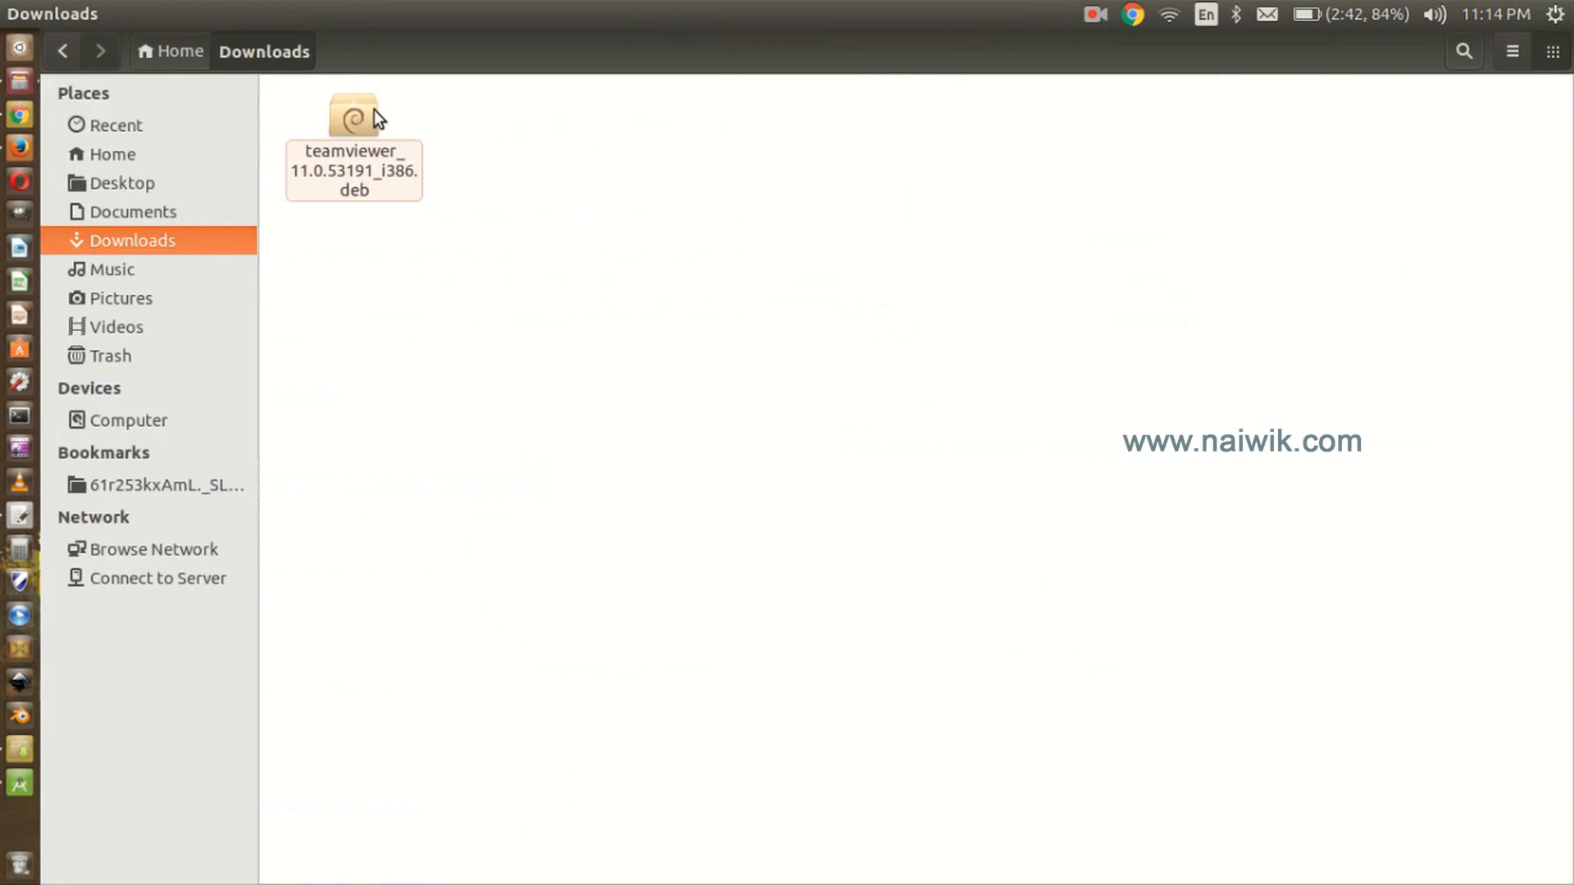
- Open teamviewer_11.0.53191_i386.deb from Downloads with Ubuntu Software Center
click(353, 120)
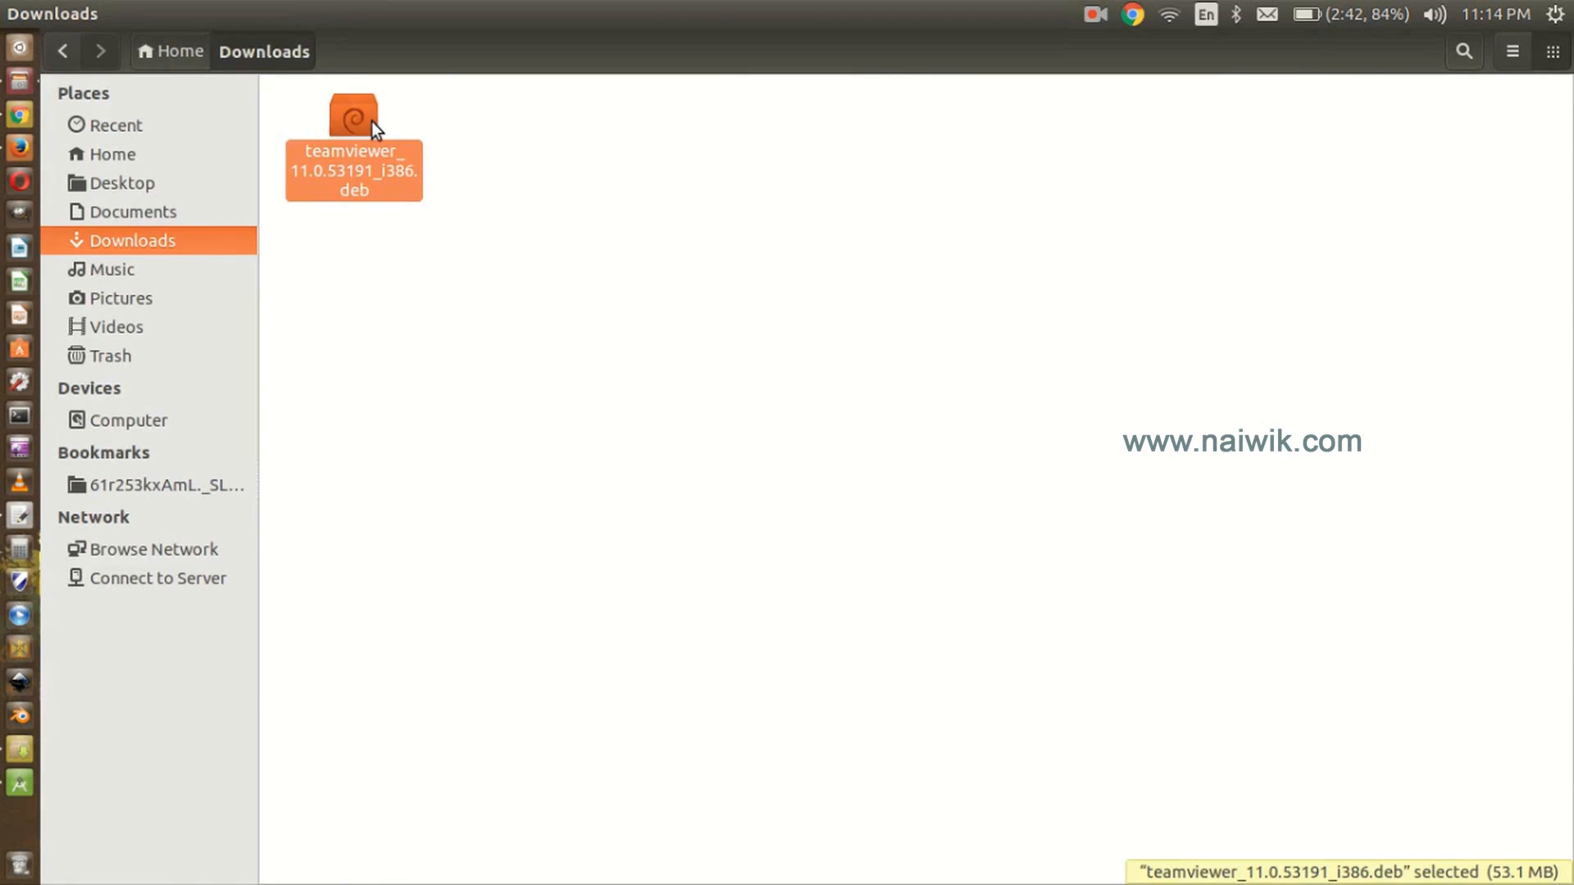
right_click(352, 121)
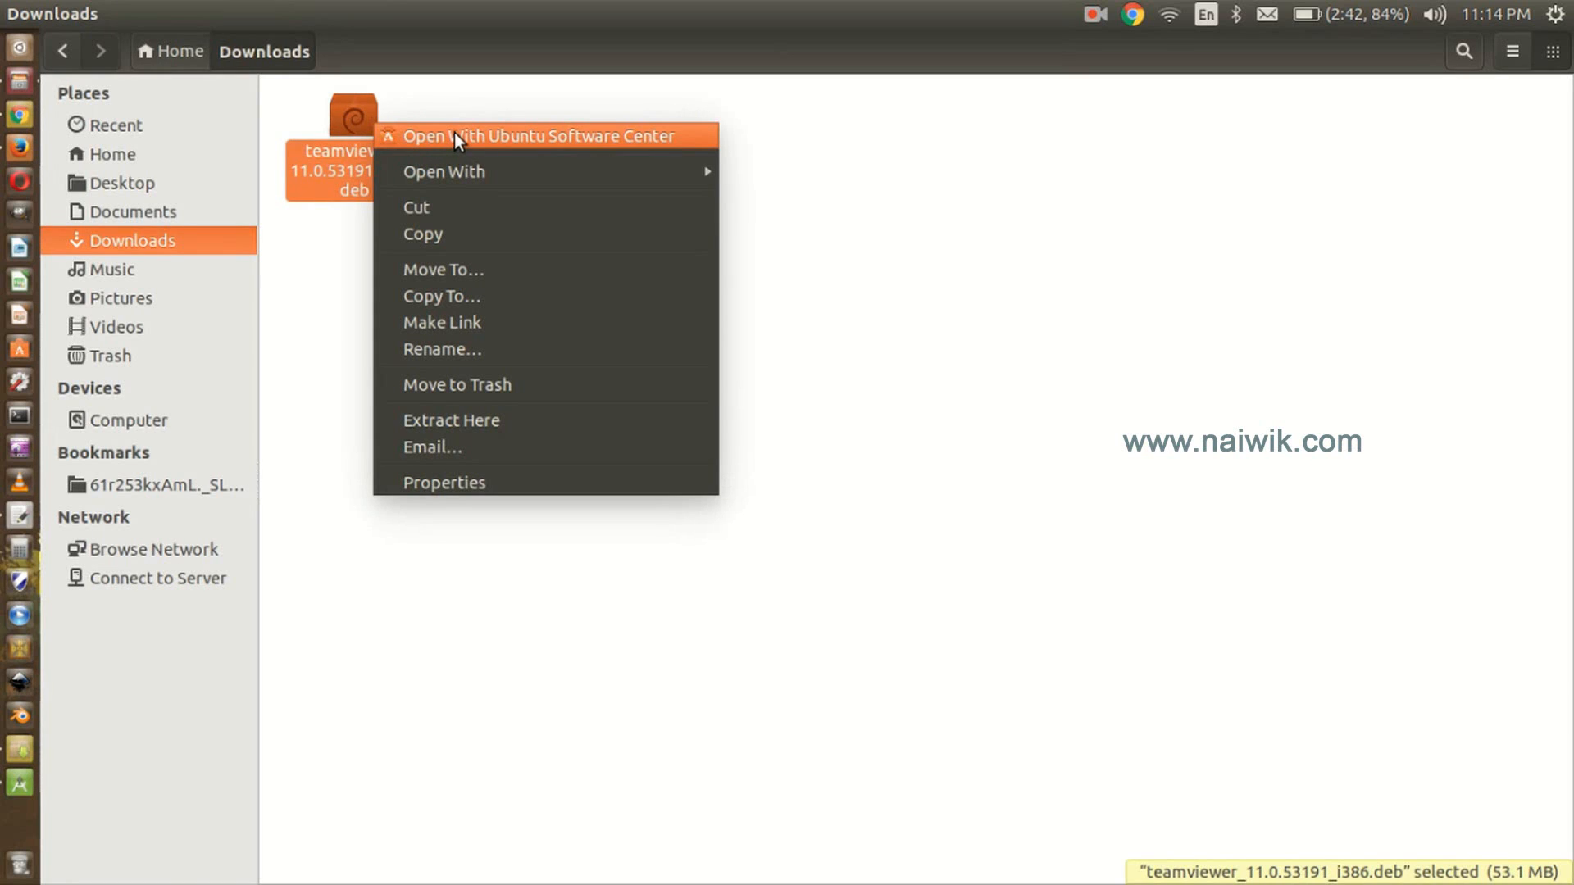
click(542, 135)
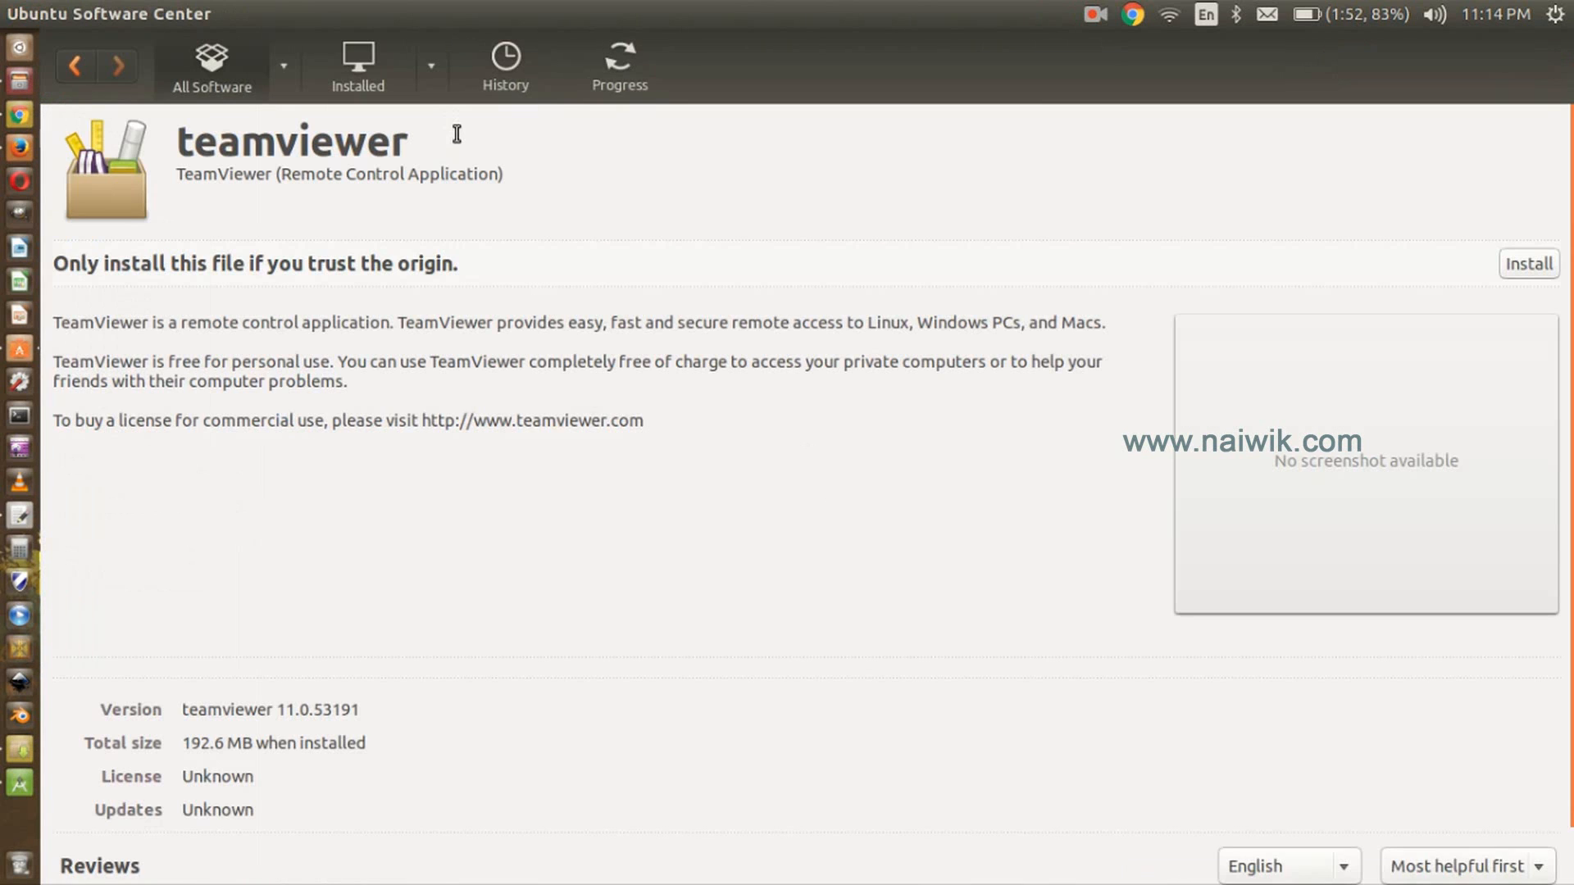
mouse_move(912, 241)
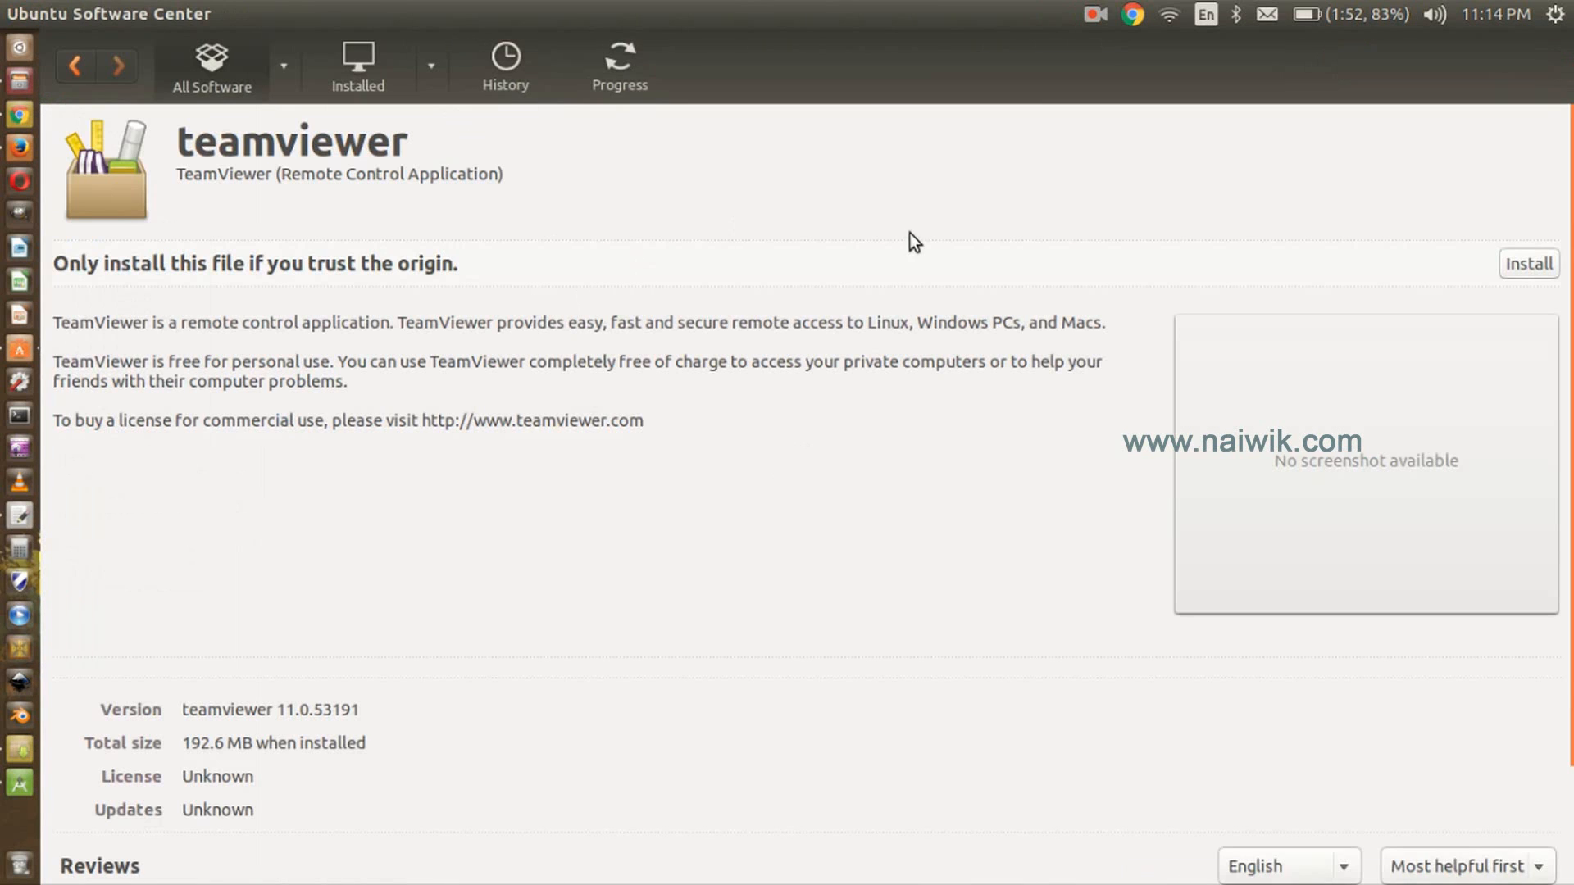
mouse_move(1528, 263)
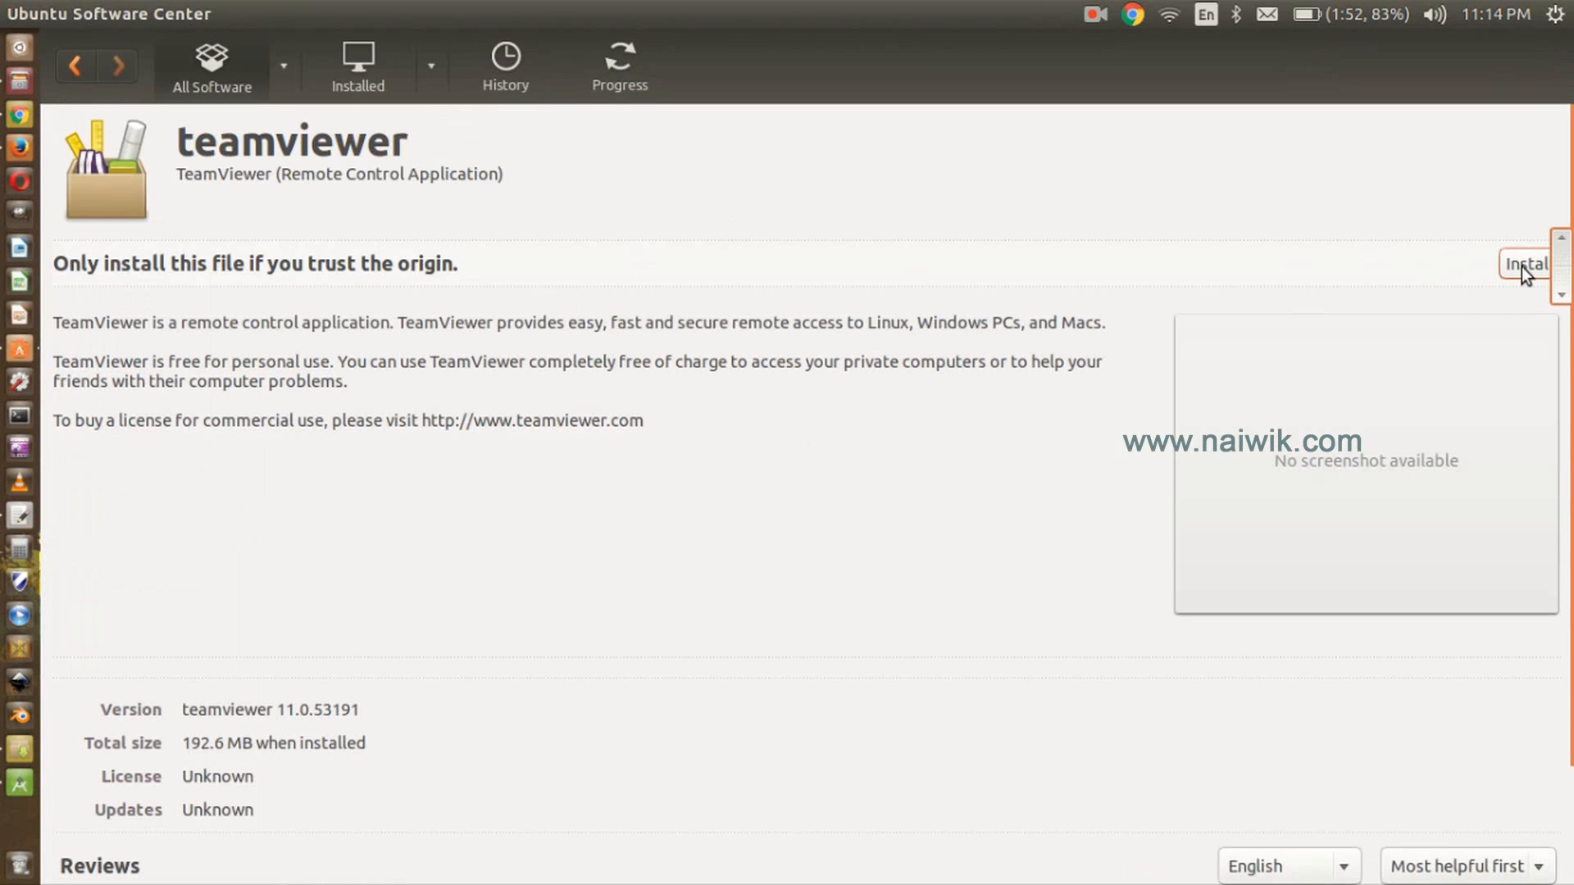
- Install TeamViewer and authenticate with the administrator password
click(1525, 264)
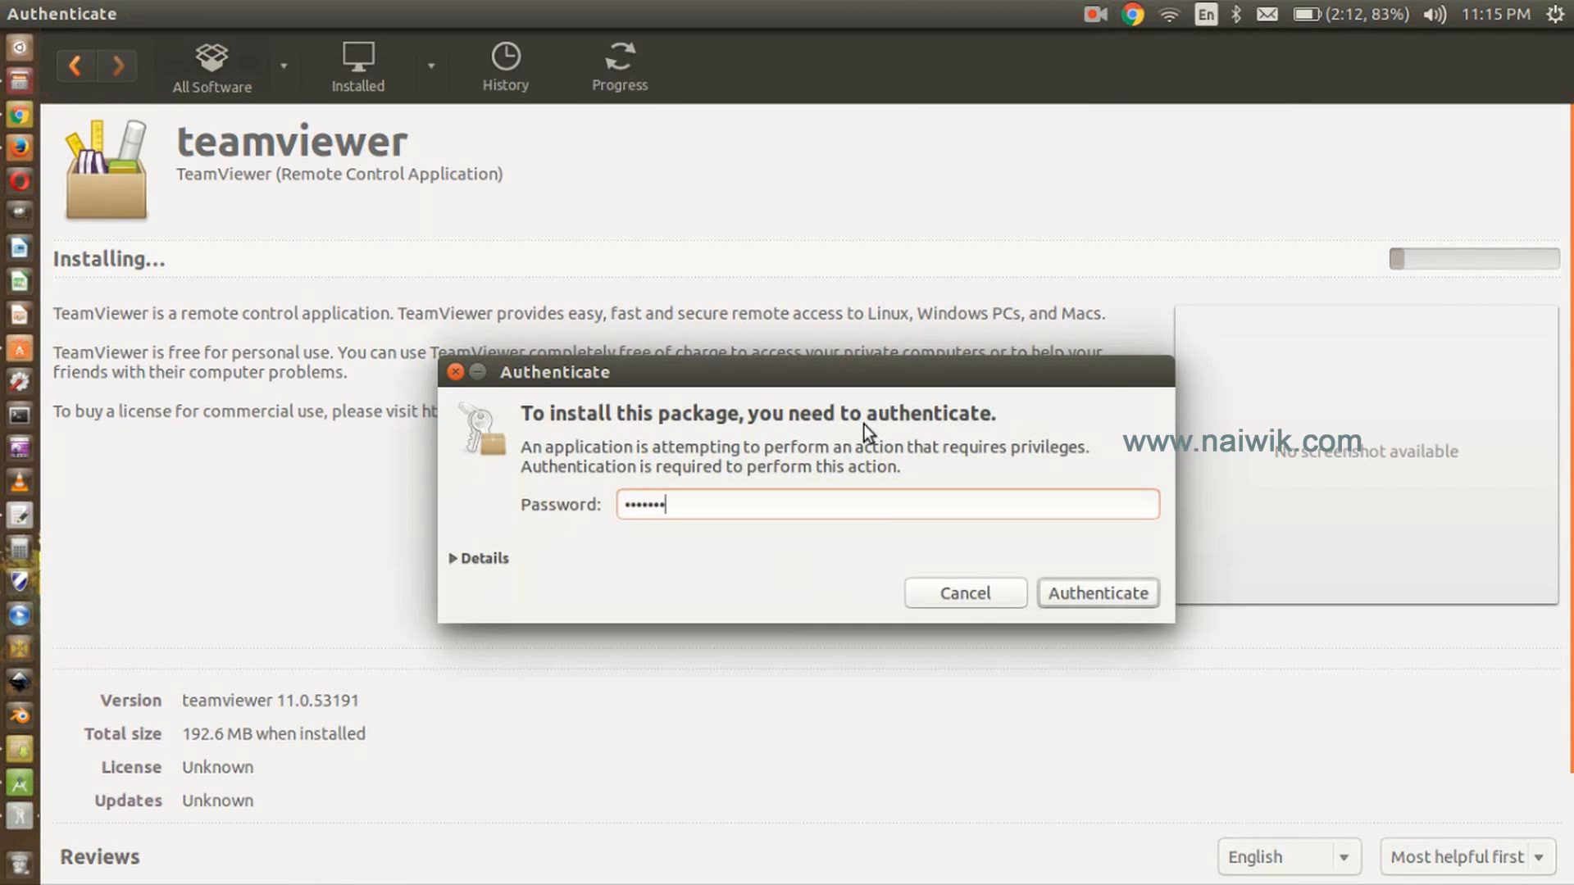
click(1097, 594)
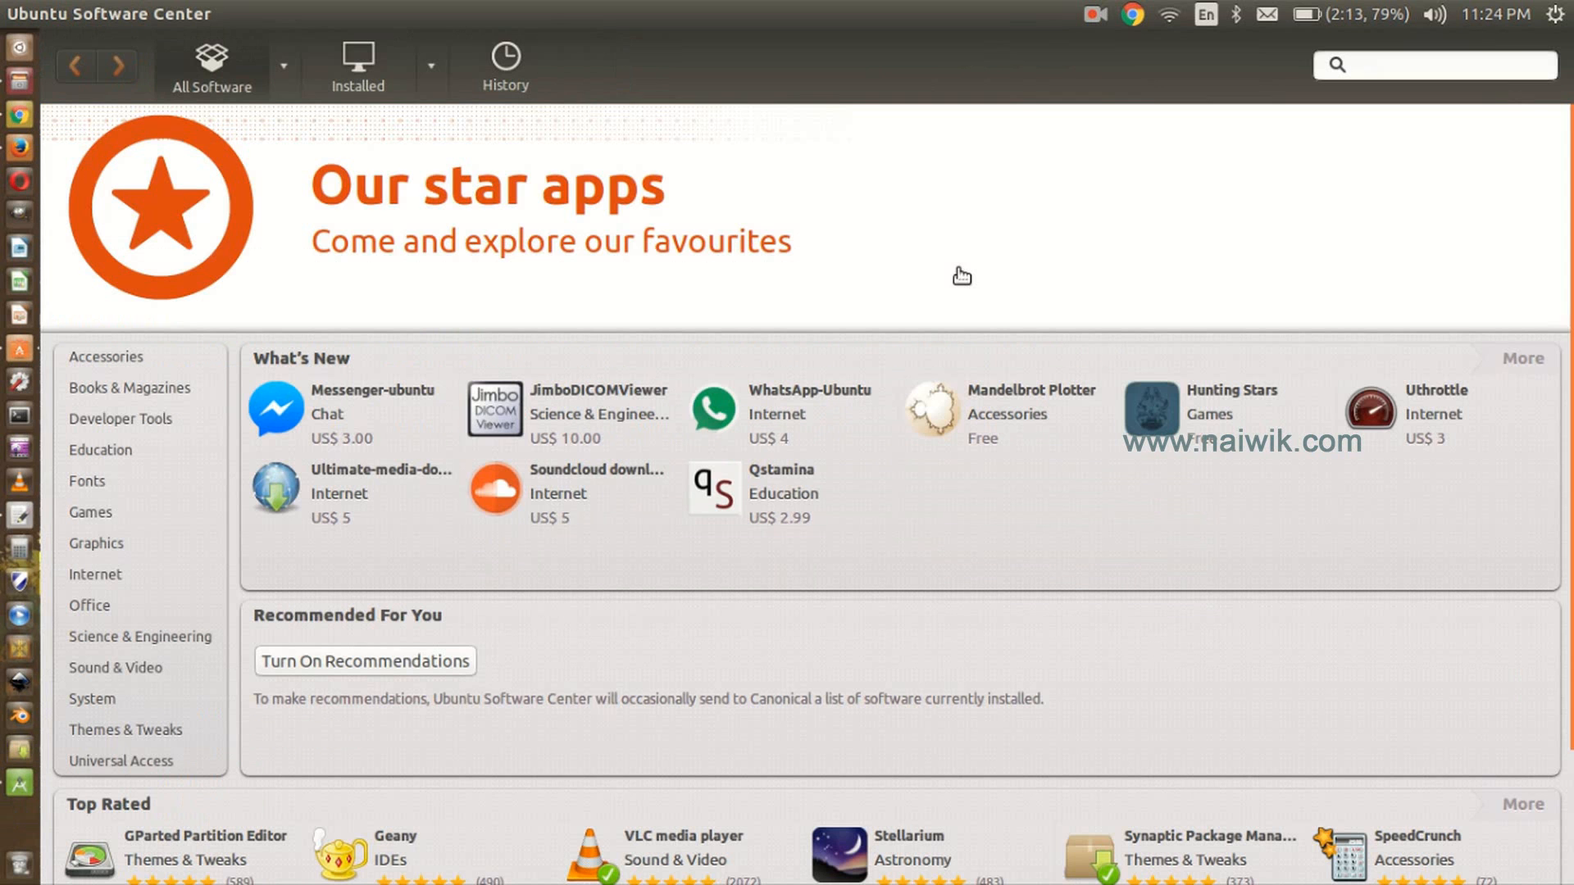
mouse_move(322, 292)
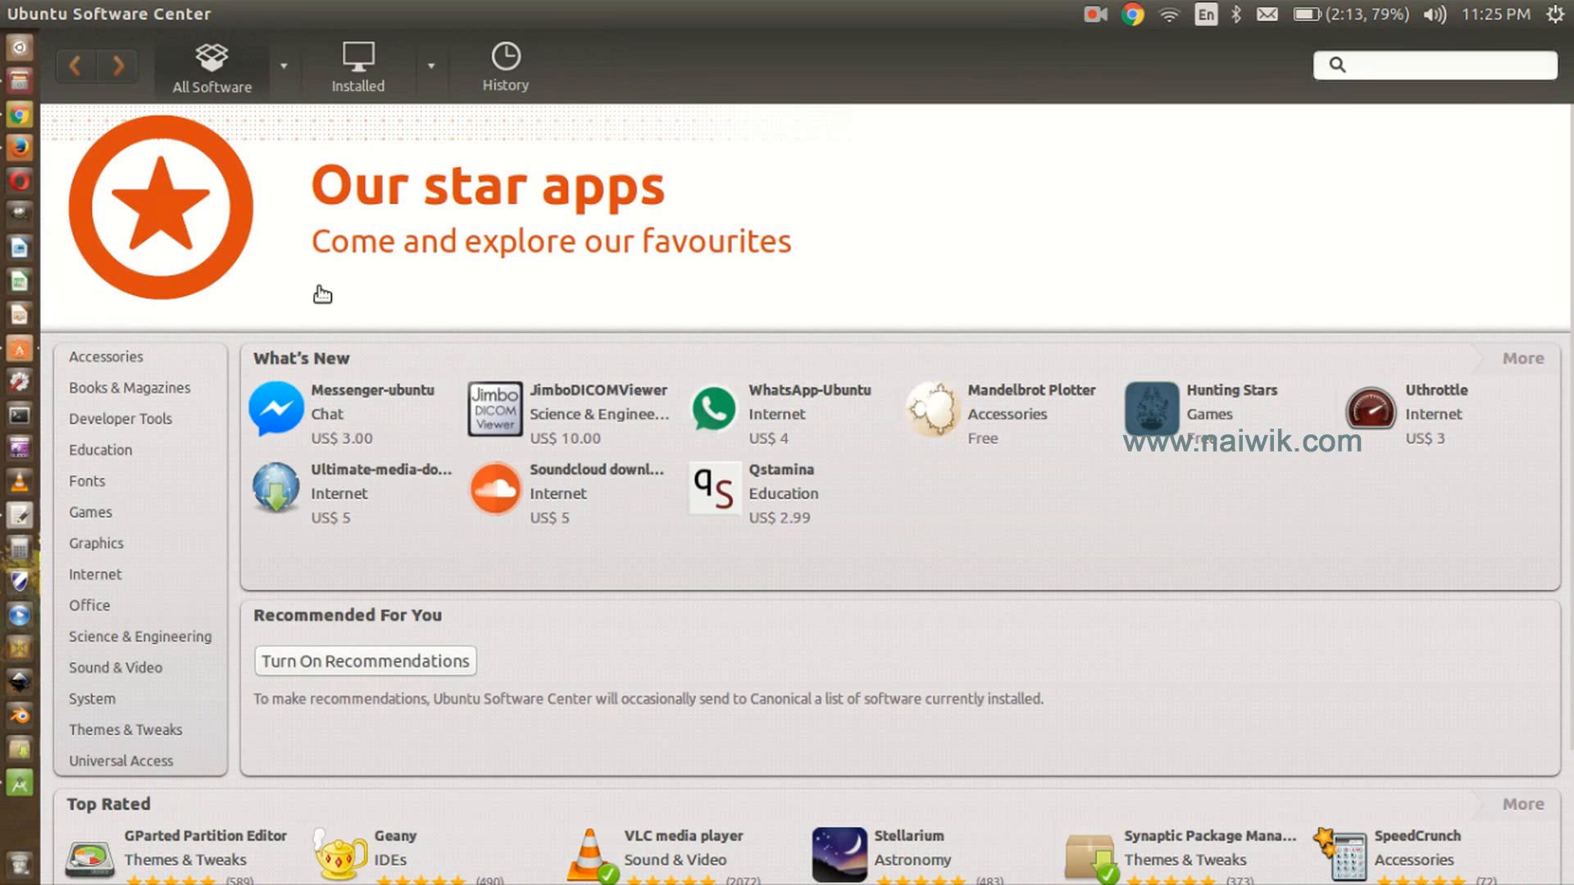
mouse_move(39, 66)
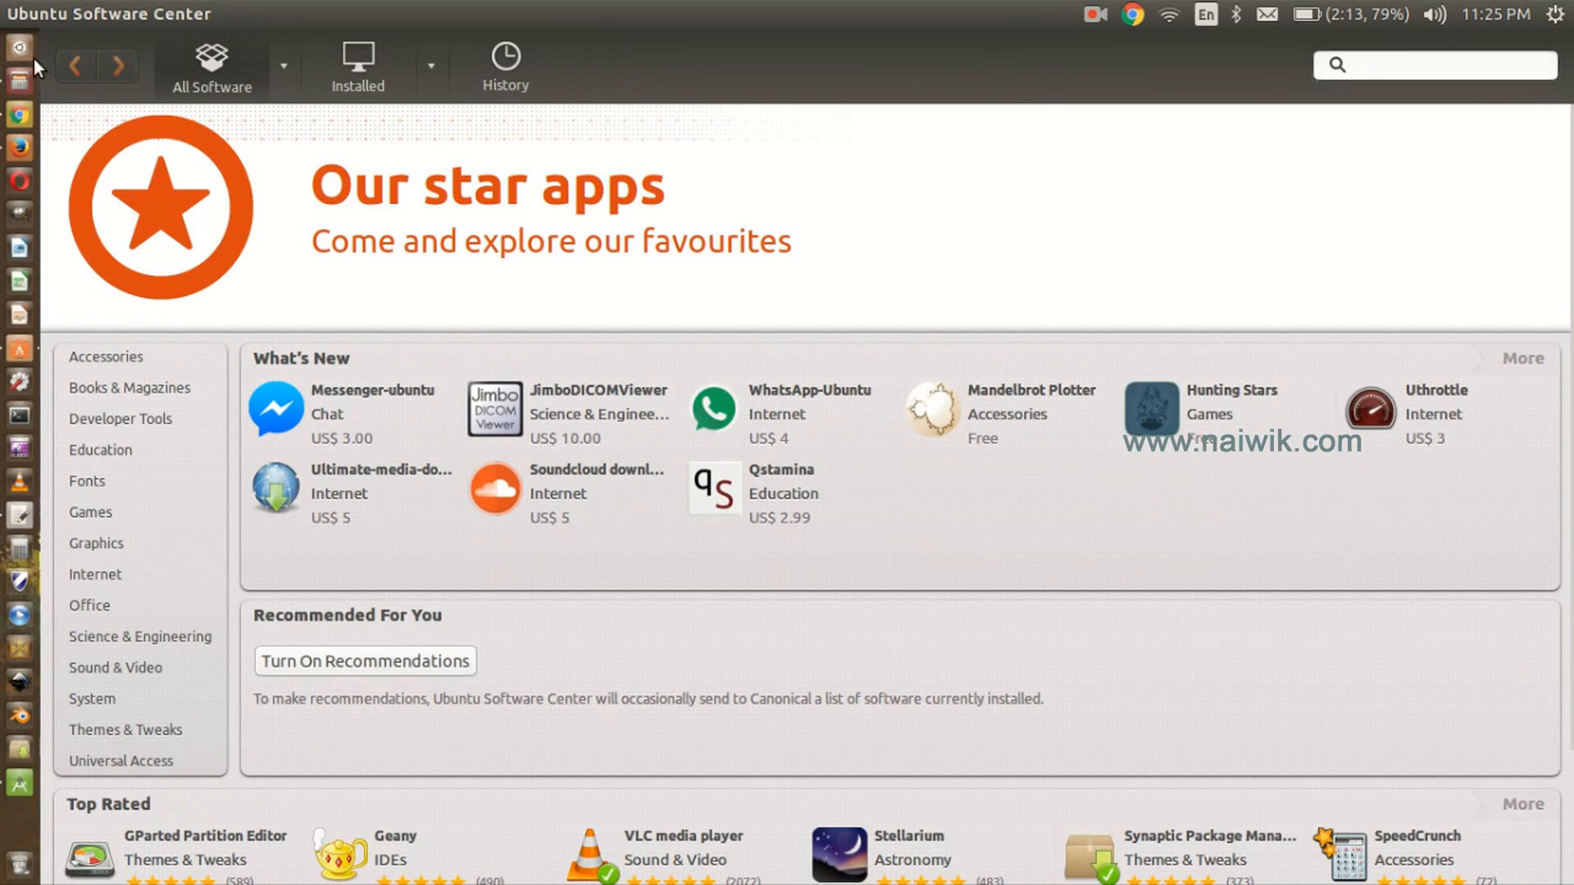
- Search 'teamviewer' in the Dash and launch TeamViewer 11
click(18, 47)
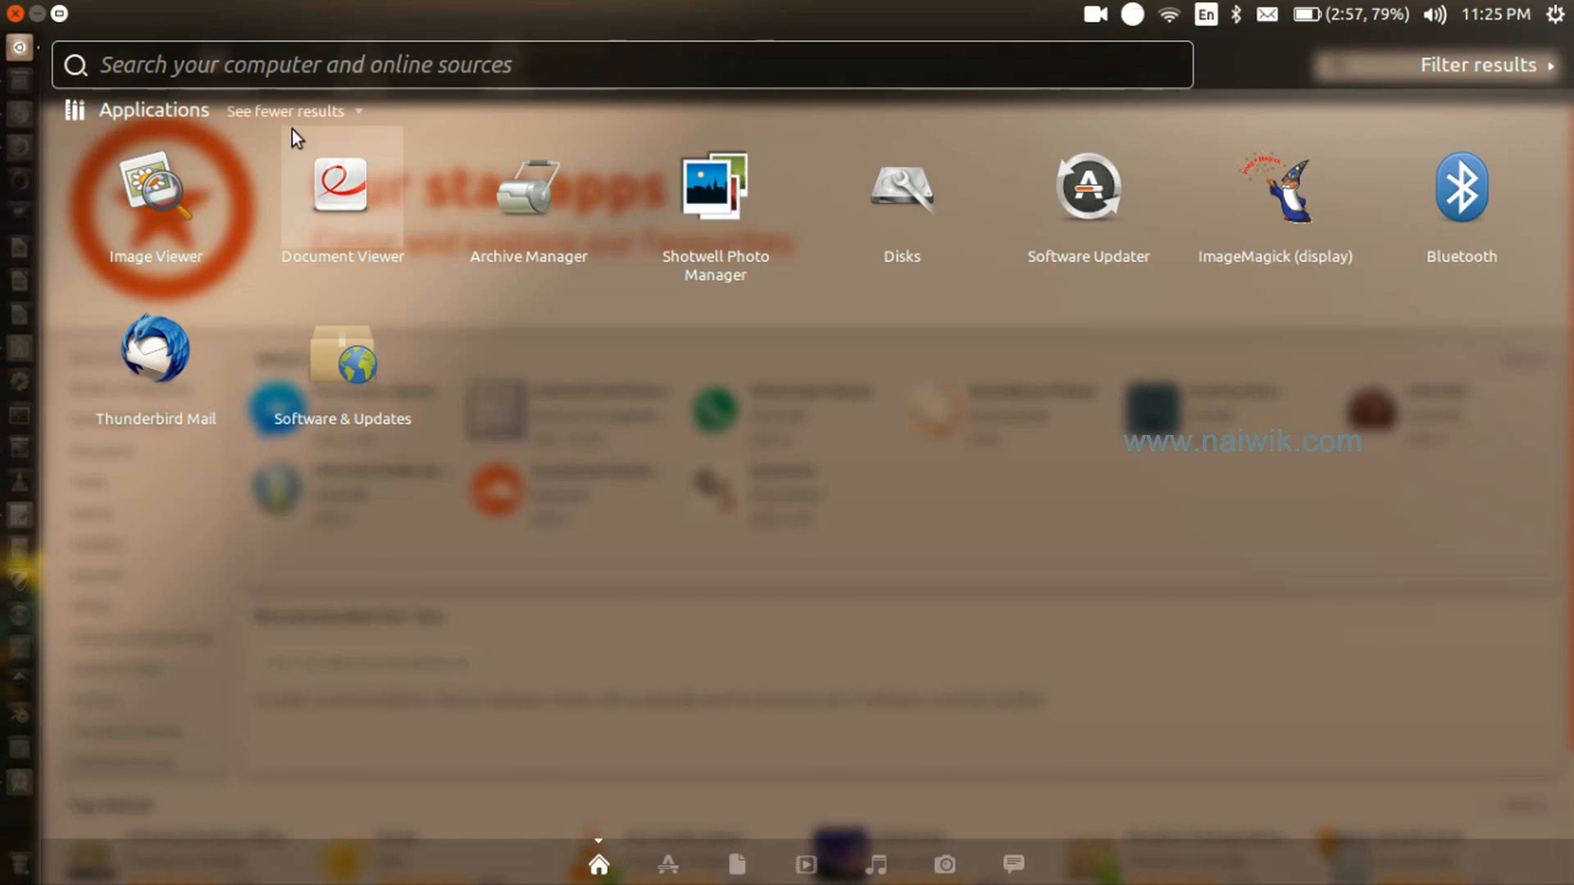
text(tea)
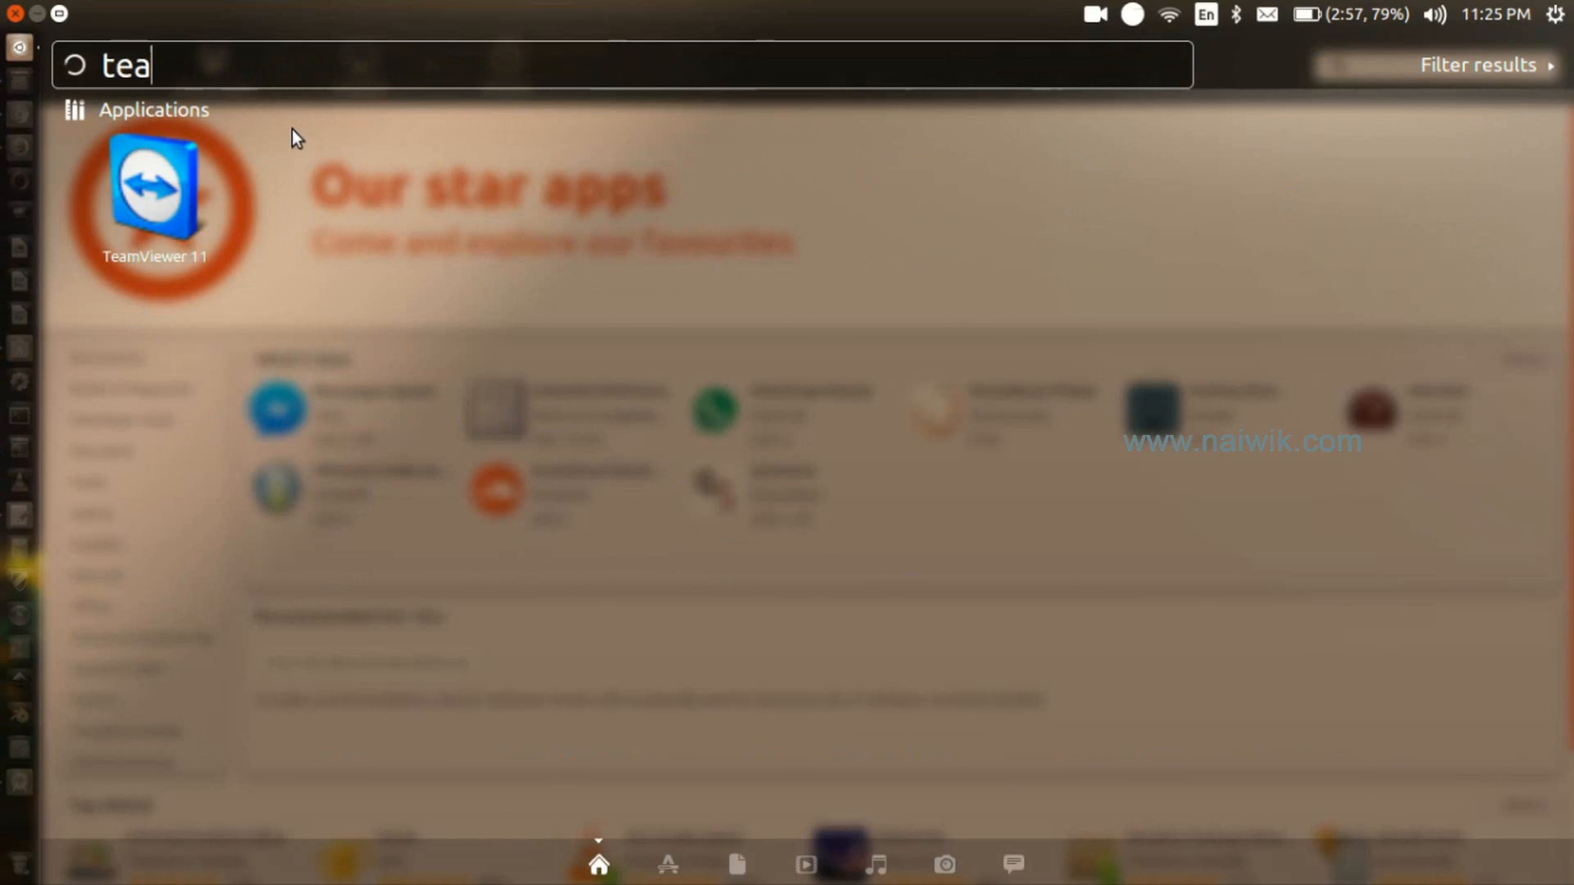
text(mviewer)
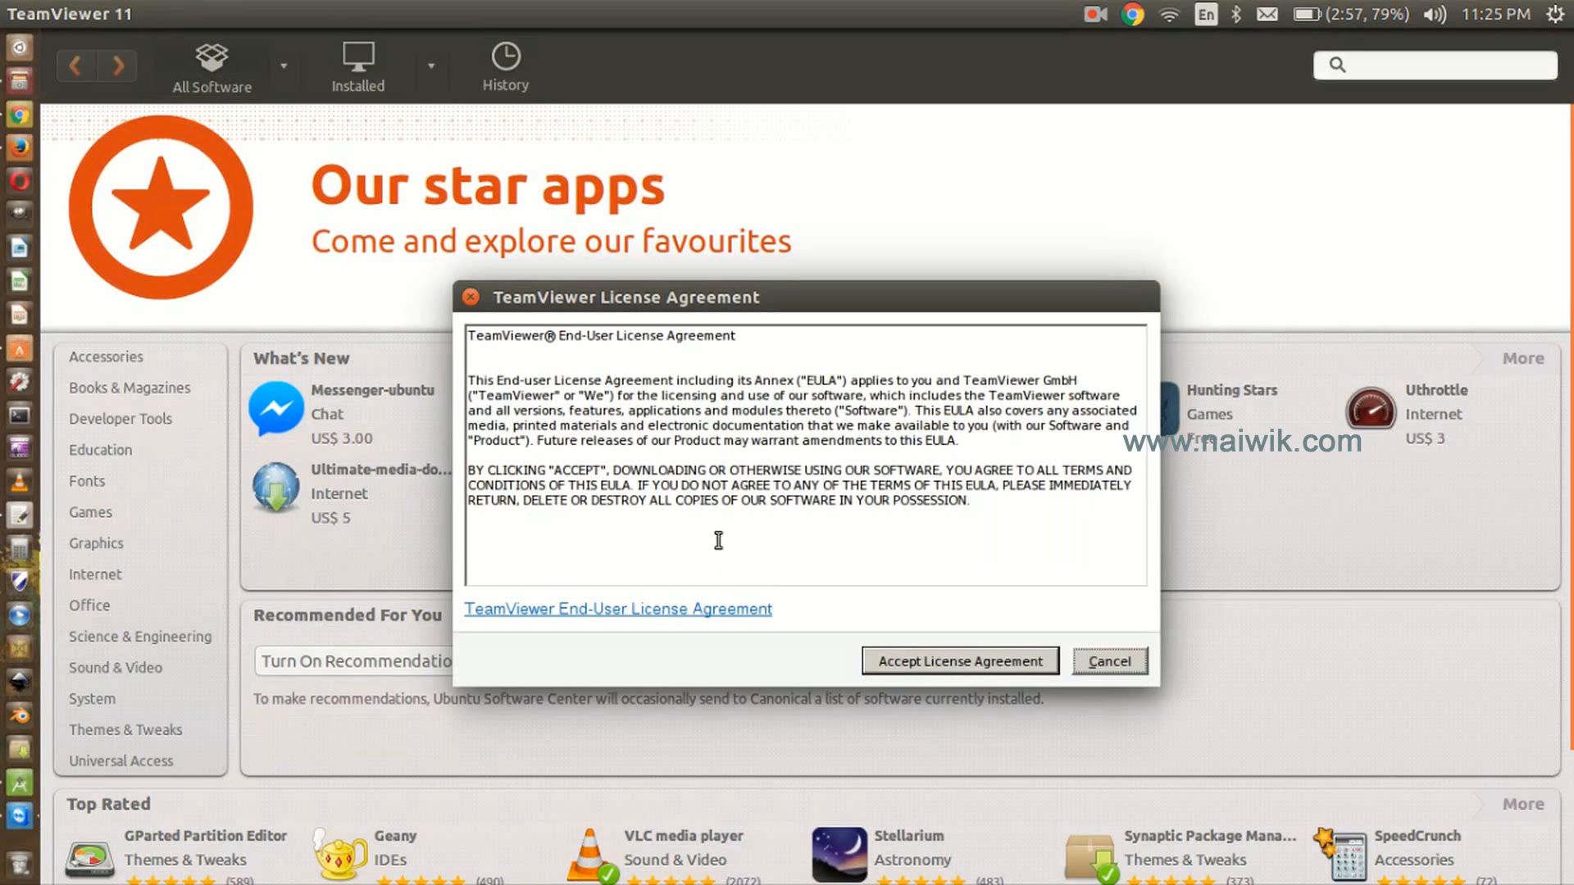
mouse_move(954, 627)
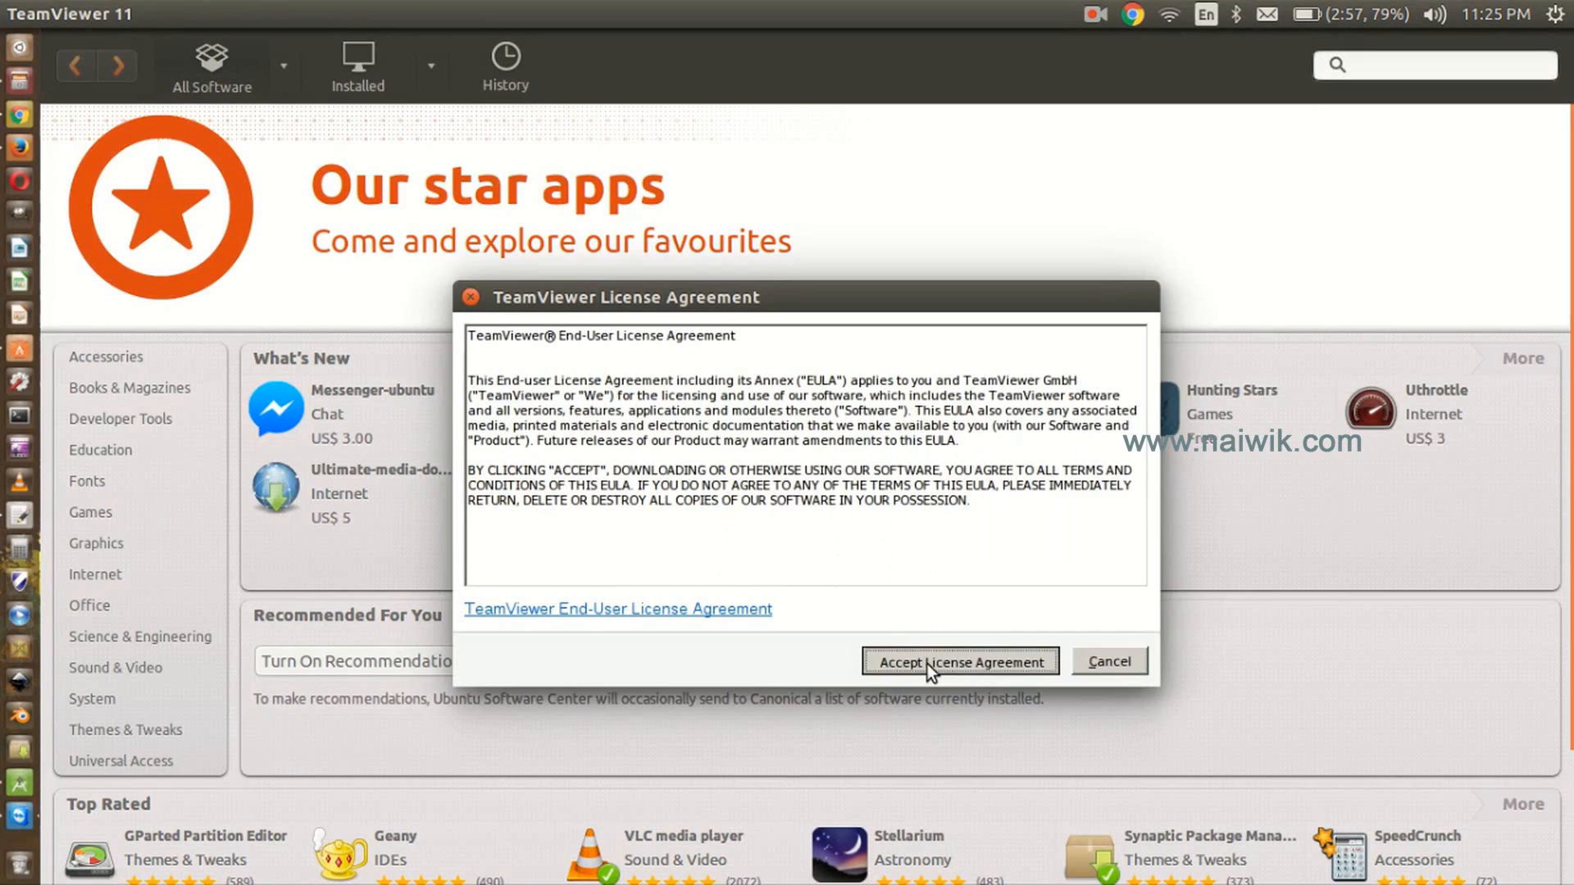
- Accept the TeamViewer license agreement and close the welcome tour
click(958, 662)
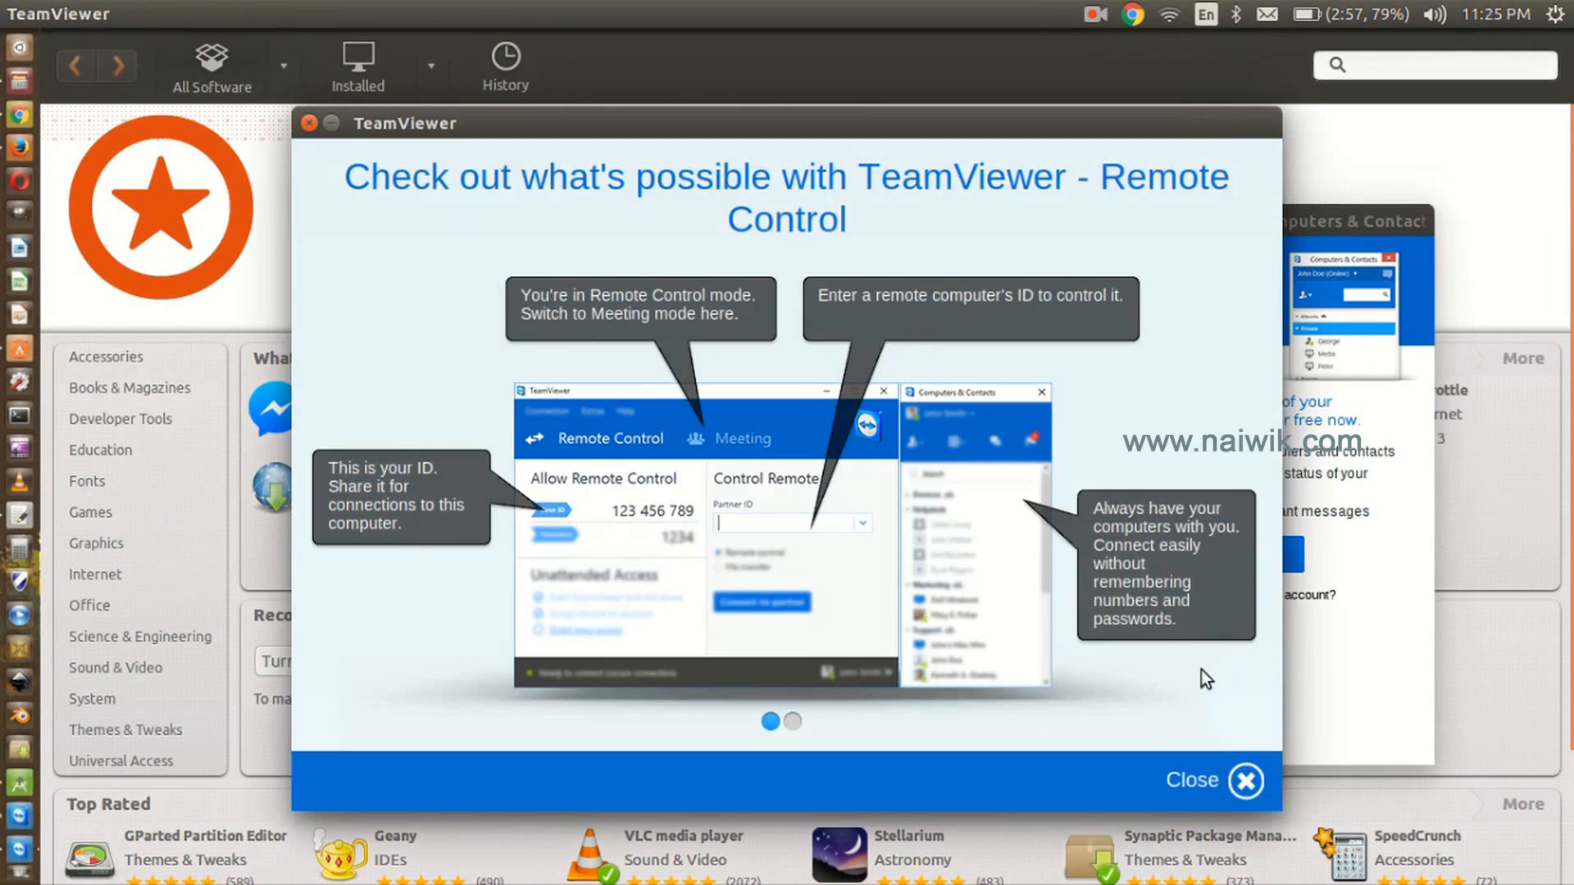
mouse_move(1205, 738)
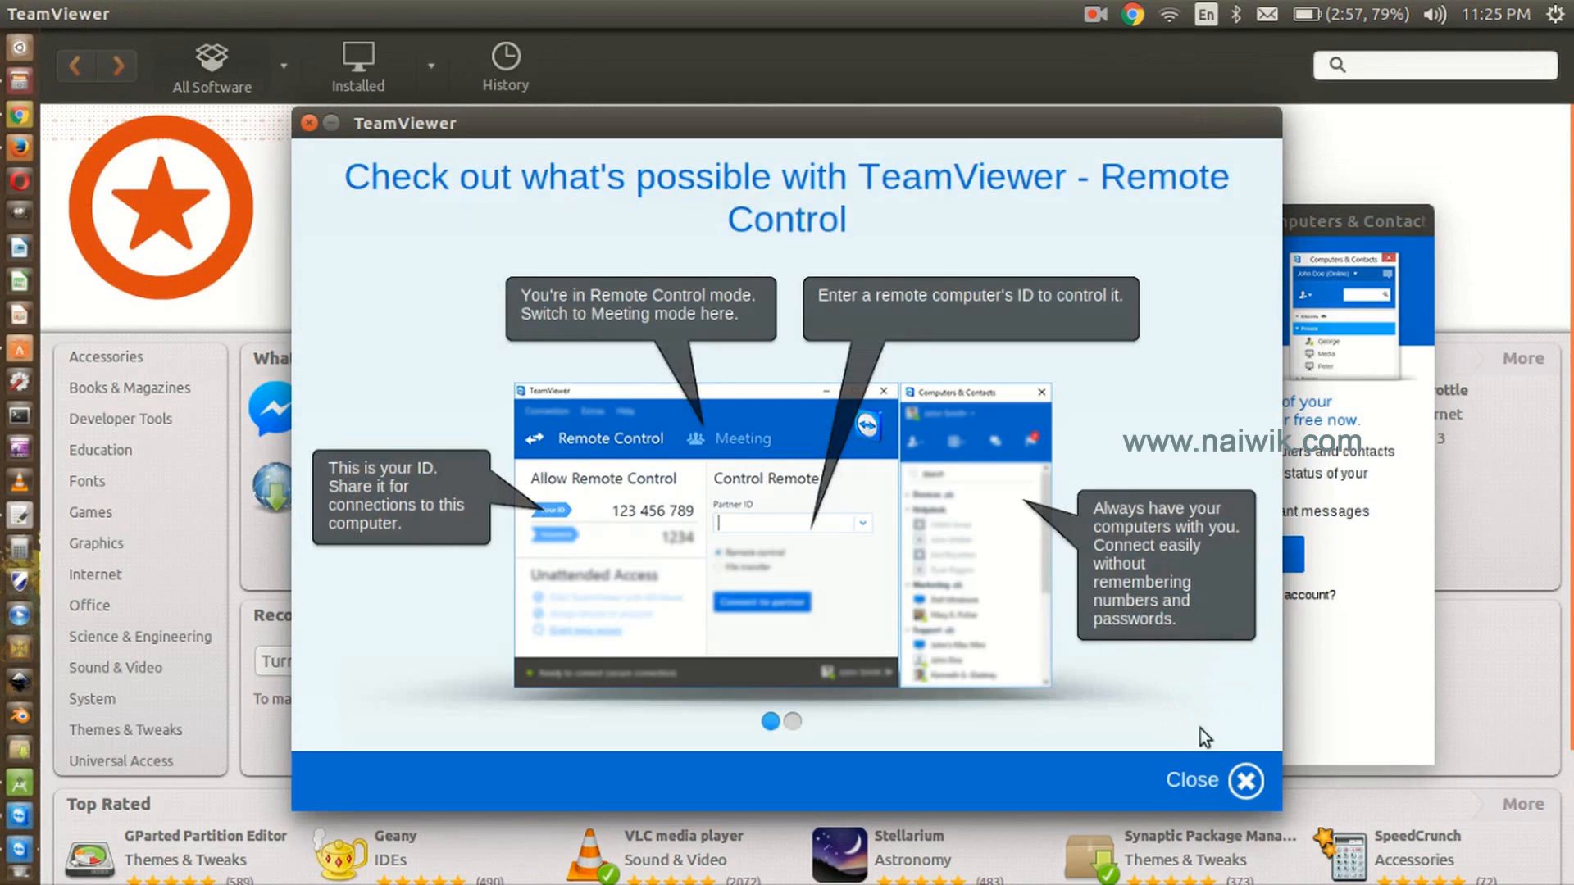
click(1214, 779)
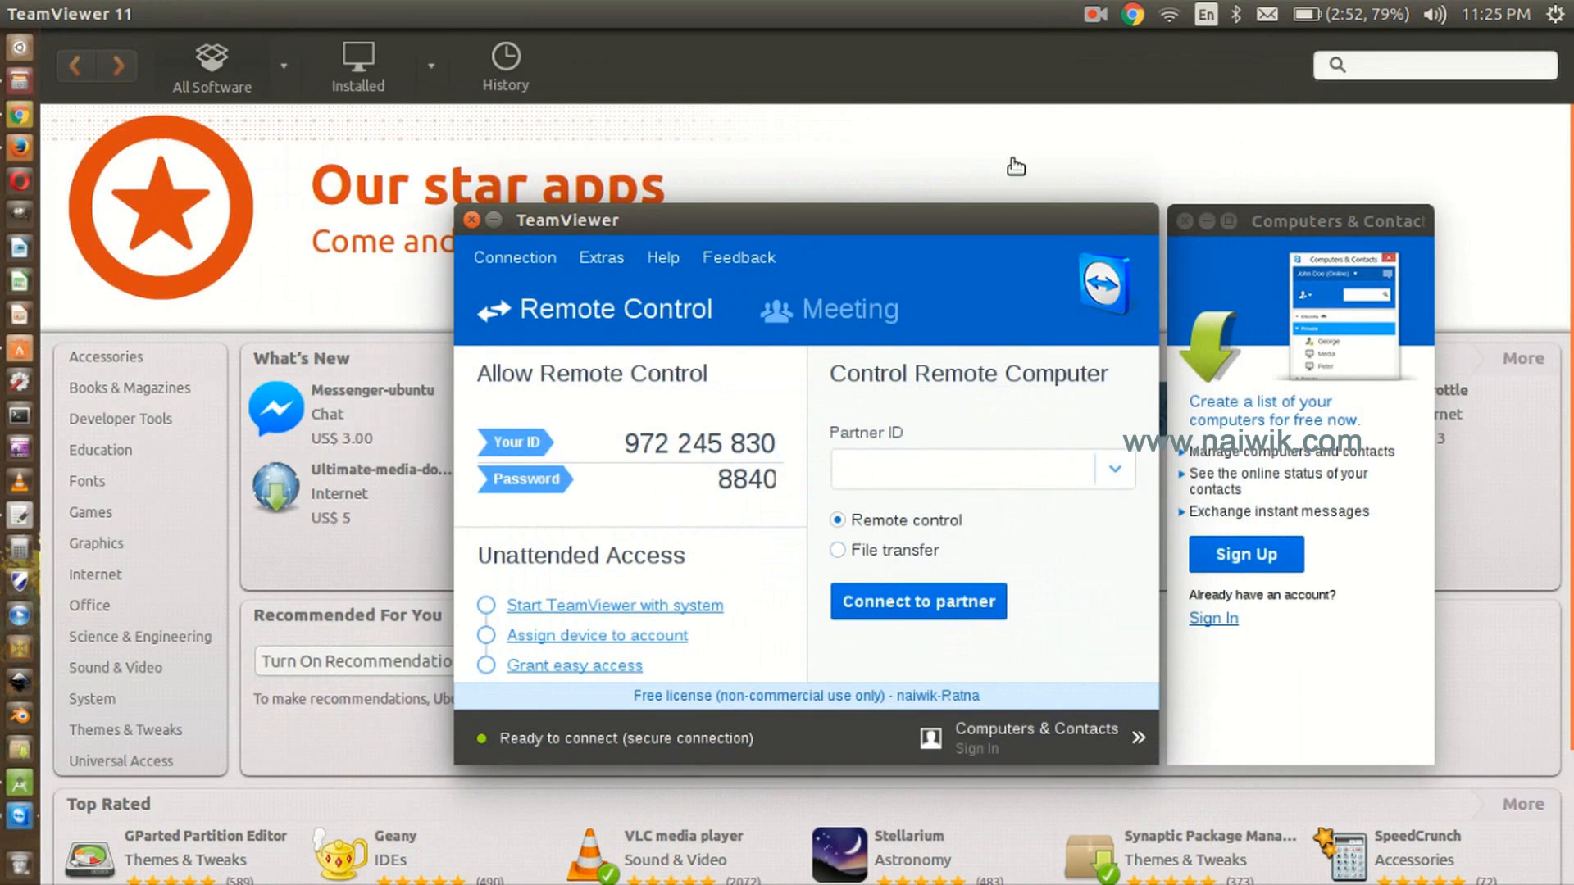
mouse_move(1082, 525)
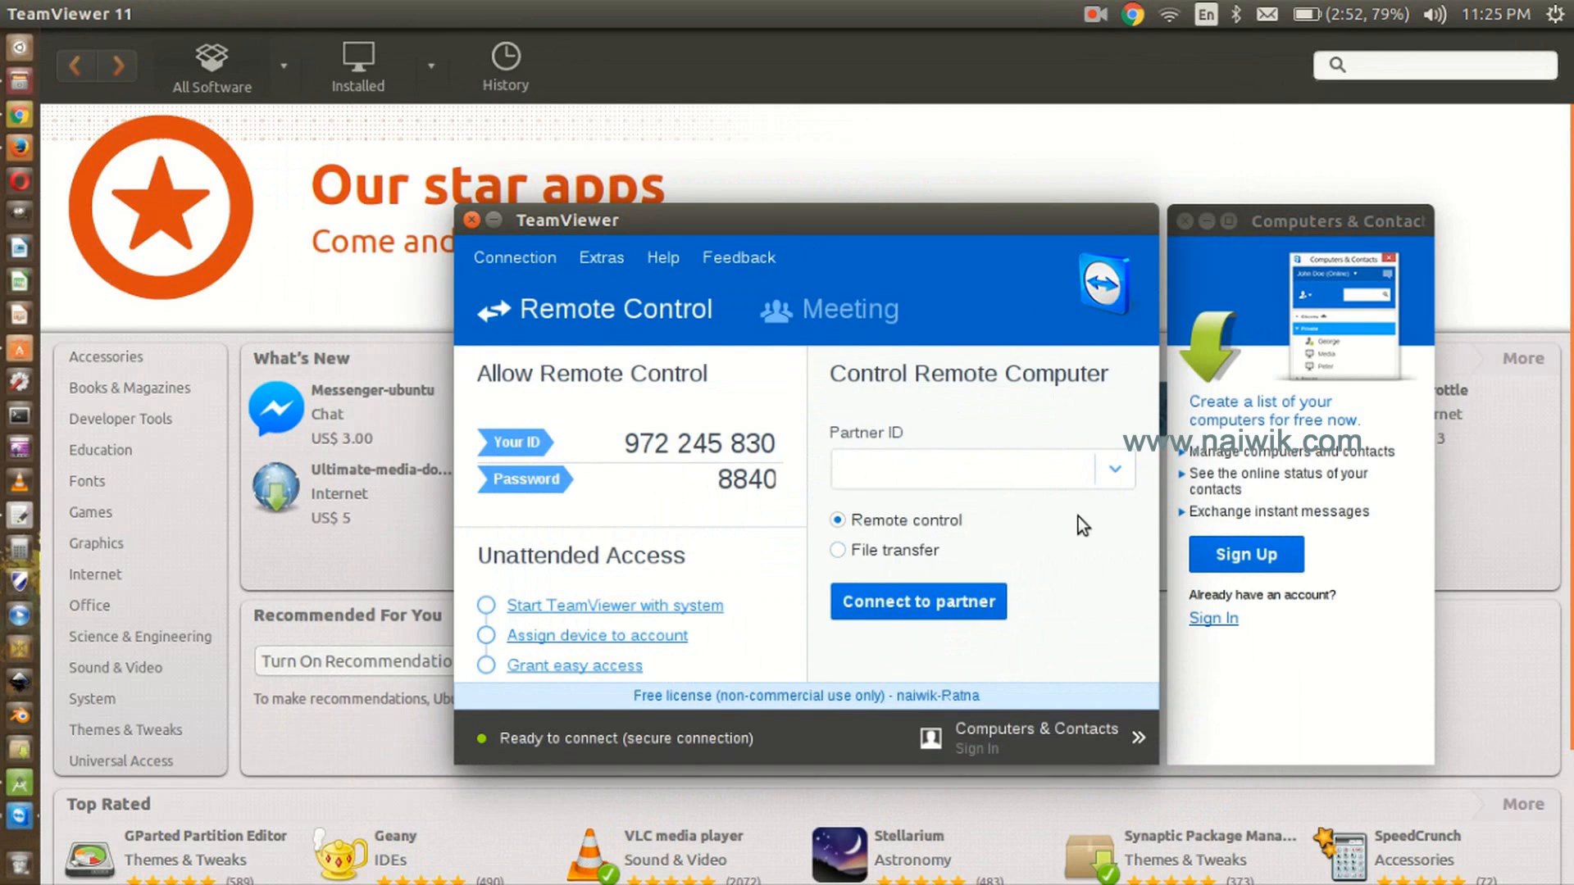